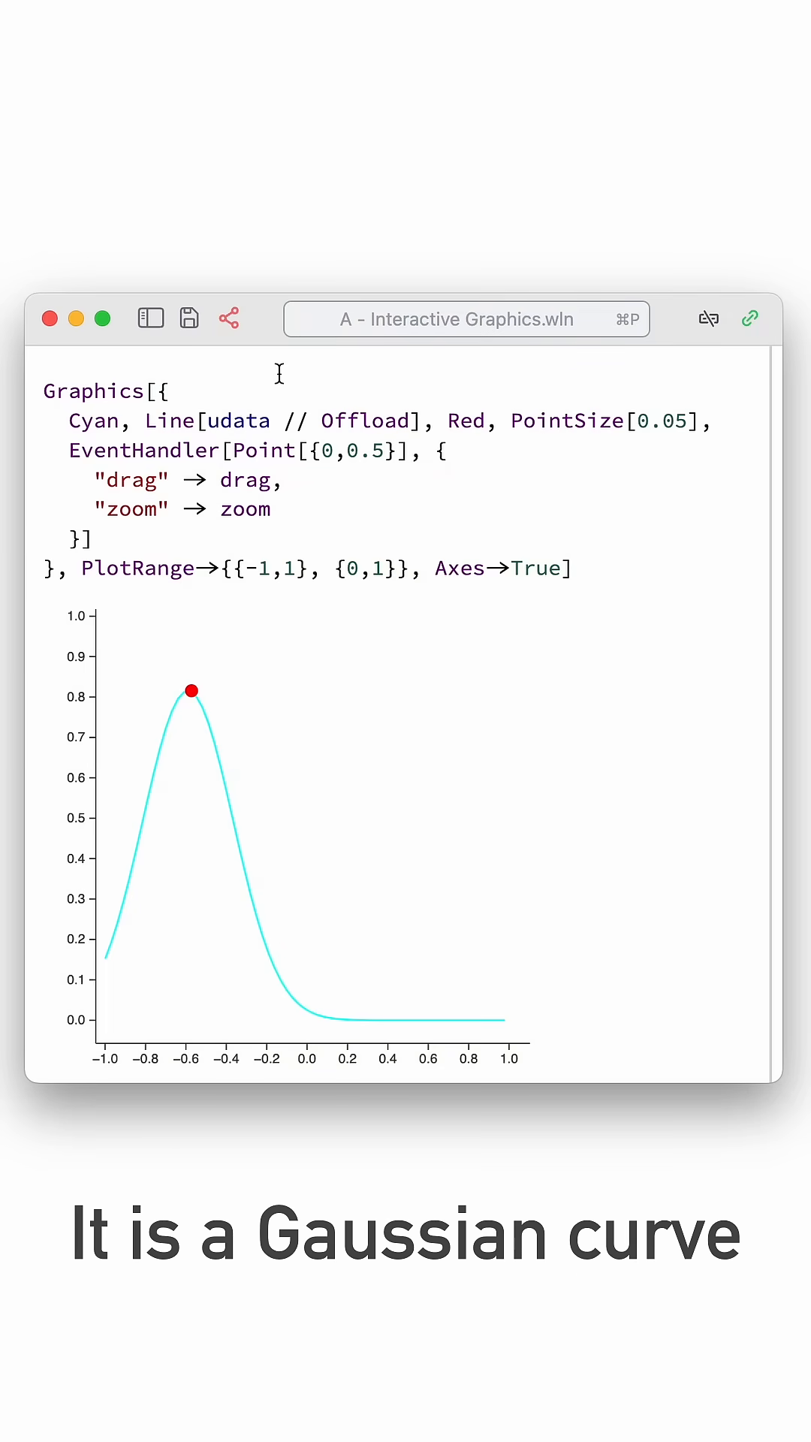
Begin the HTML export from the toolbar share icon, launching the dynamic bindings analyser for udata.
click(228, 319)
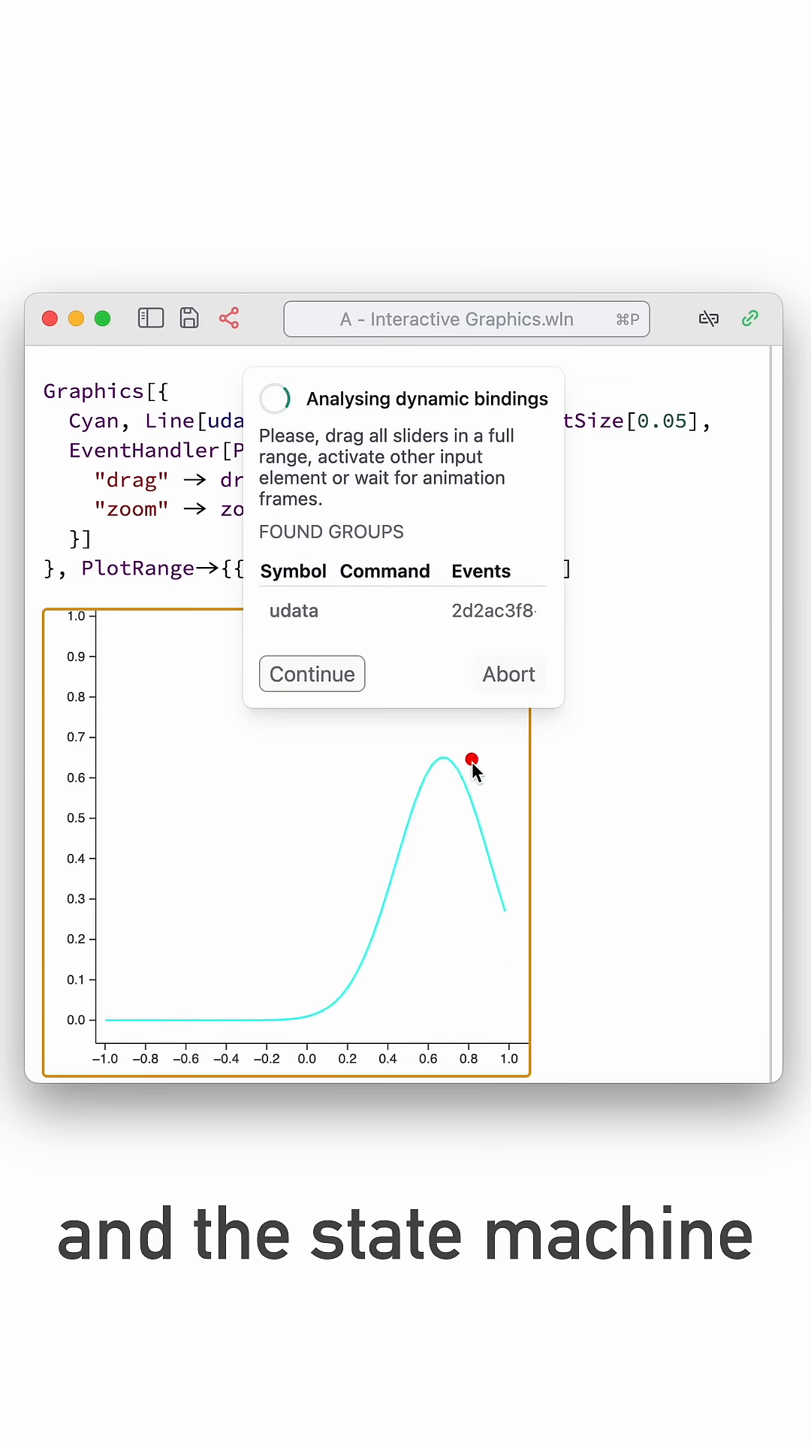
Drag the red point across the plot so the analyser samples curve states, then continue to finish the export.
drag(473, 759, 174, 943)
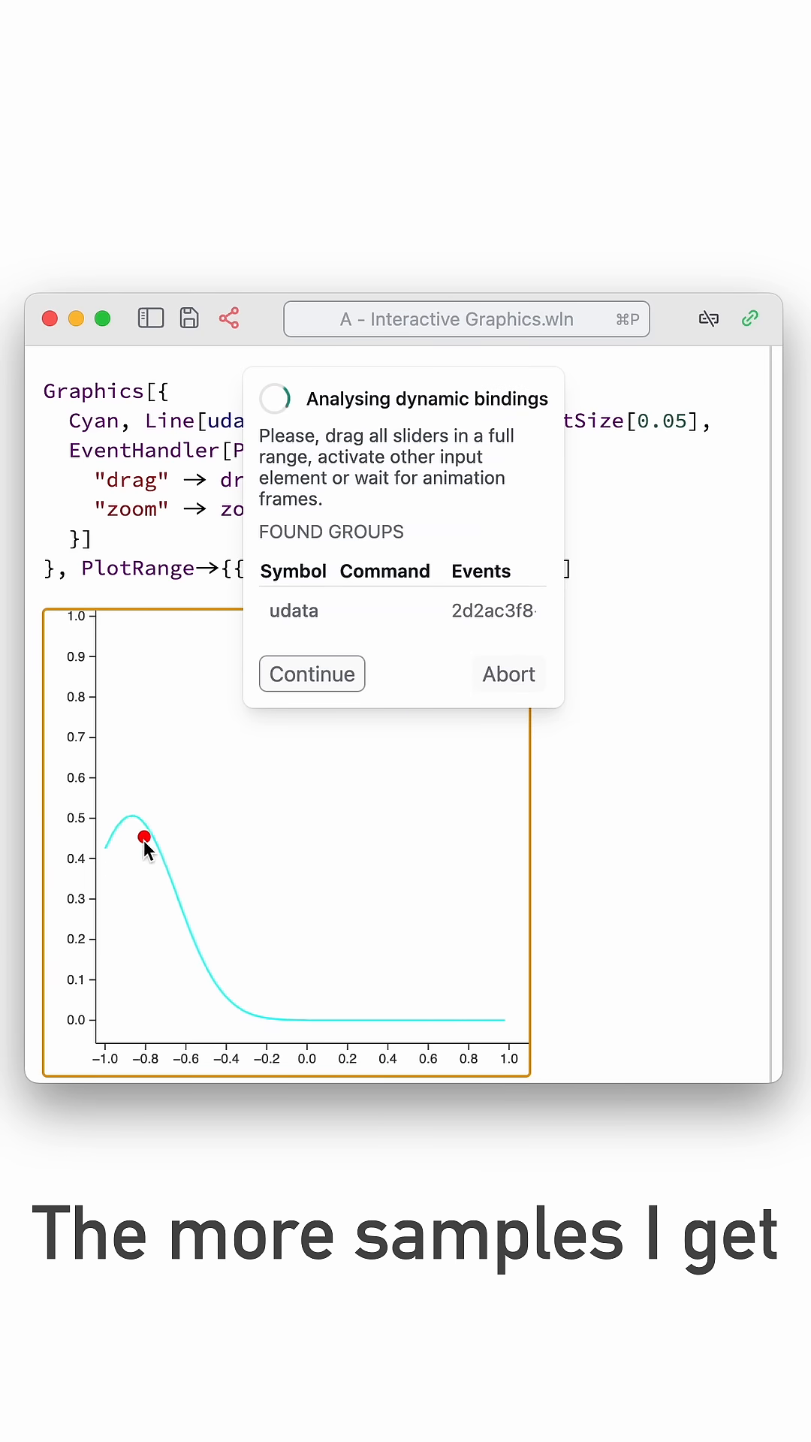
click(312, 674)
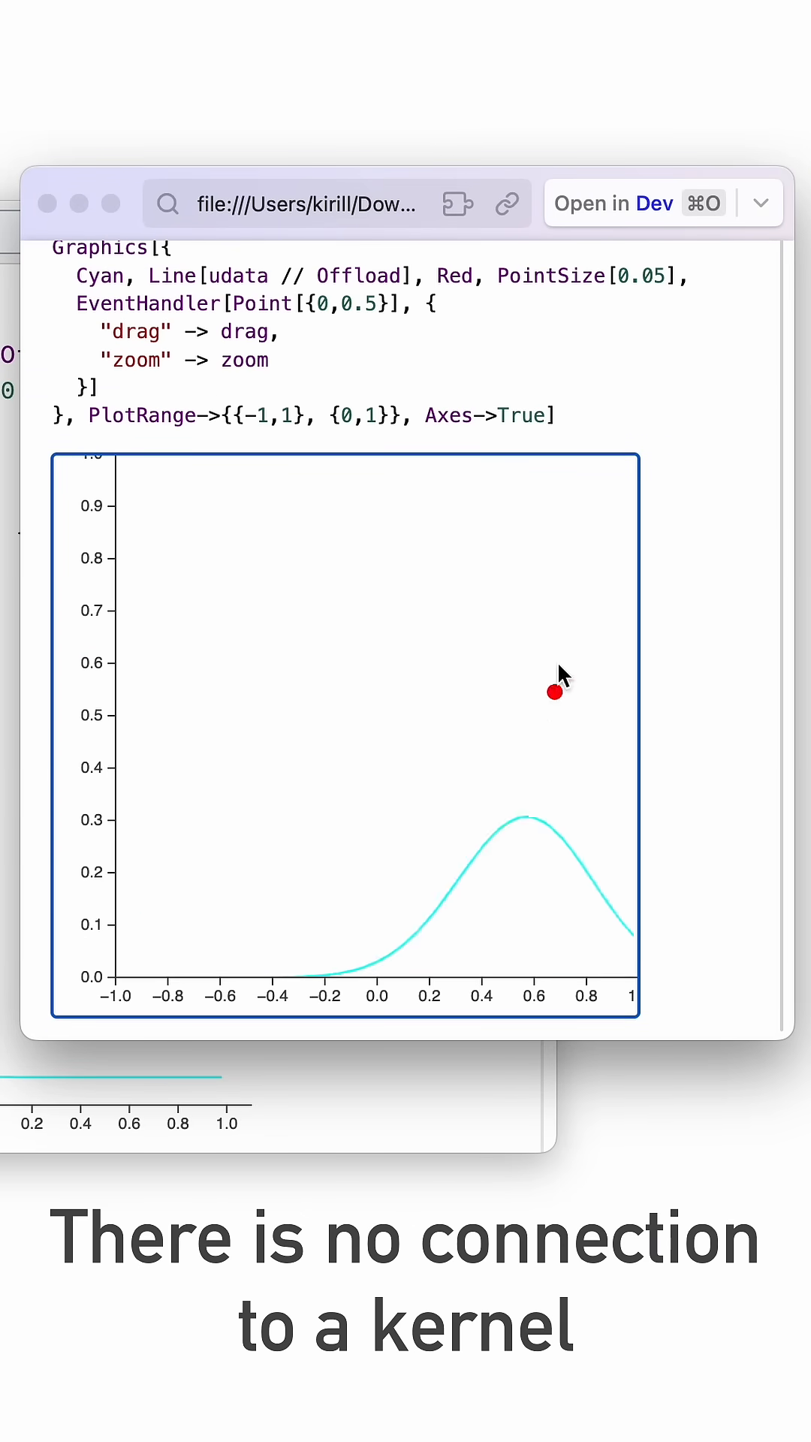
Drag the red point in the exported browser page, reshaping the Gaussian into a tall peak near 0.35.
drag(554, 691, 463, 584)
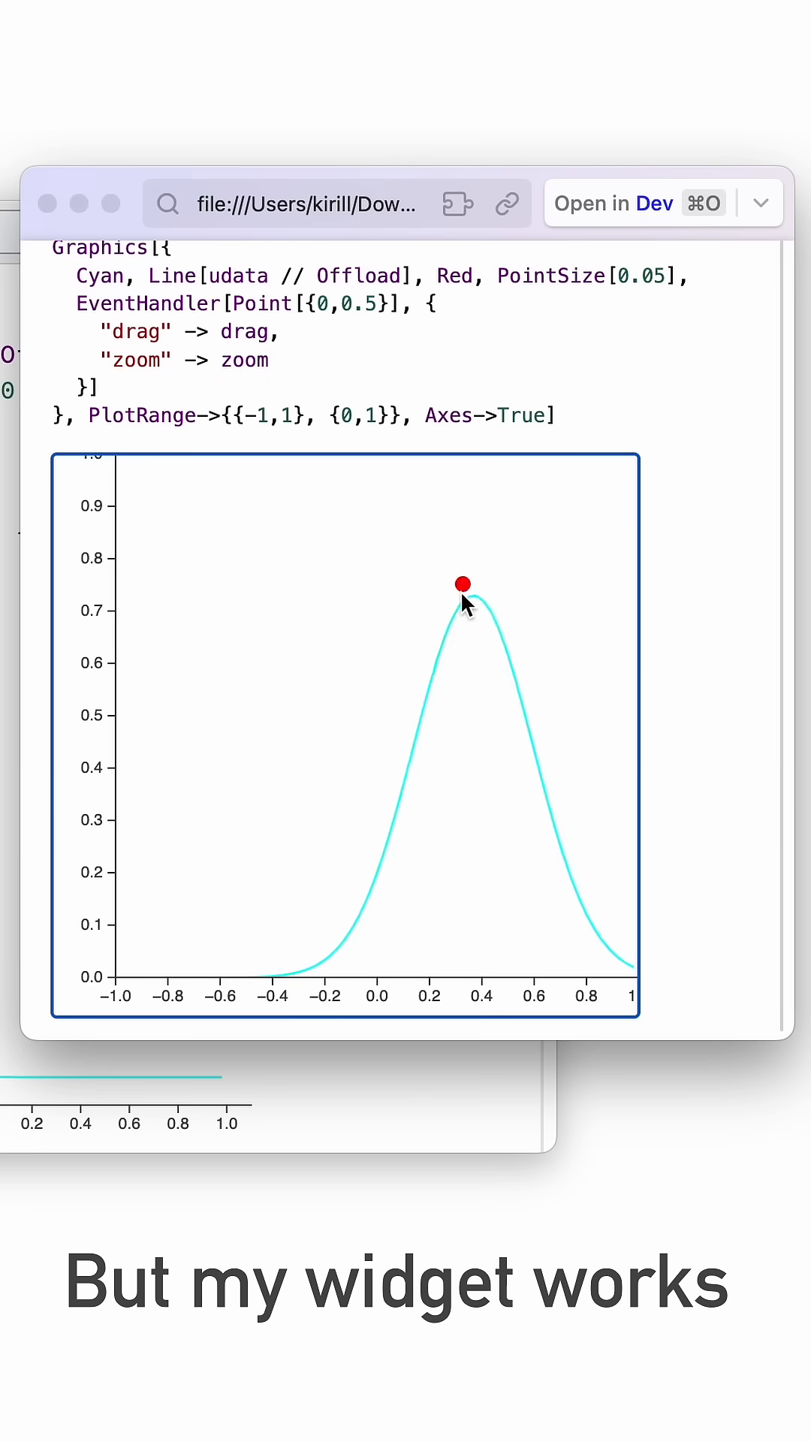